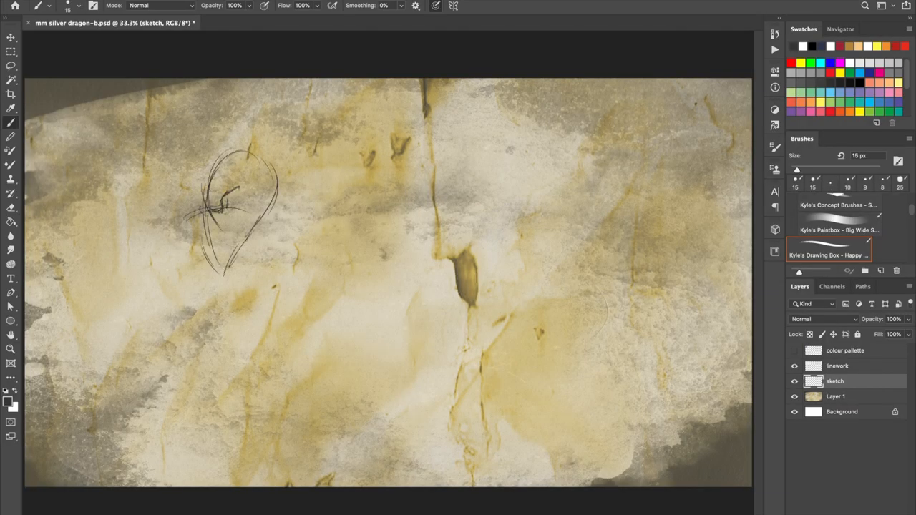
Sketch the dragon head outline with eye, jaw line, horns and frills
left_click_drag(215, 201, 250, 215)
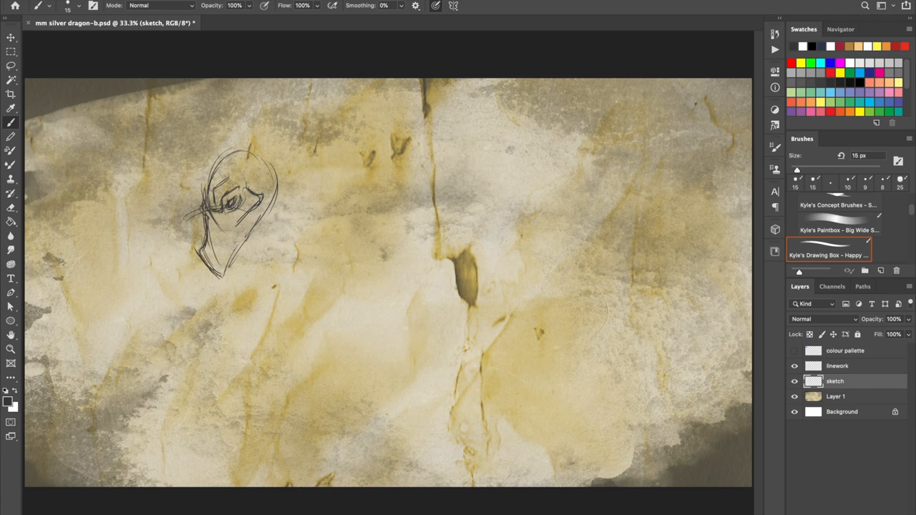
left_click_drag(243, 251, 207, 308)
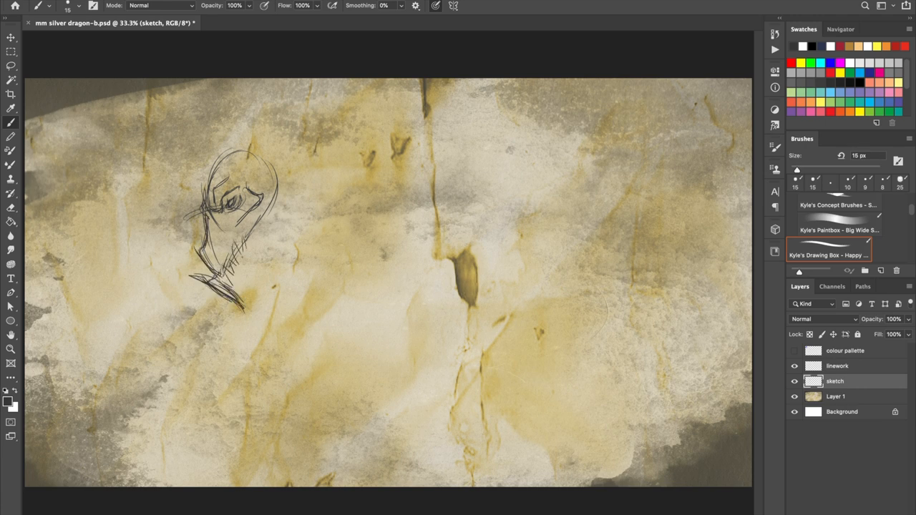
left_click_drag(279, 193, 243, 315)
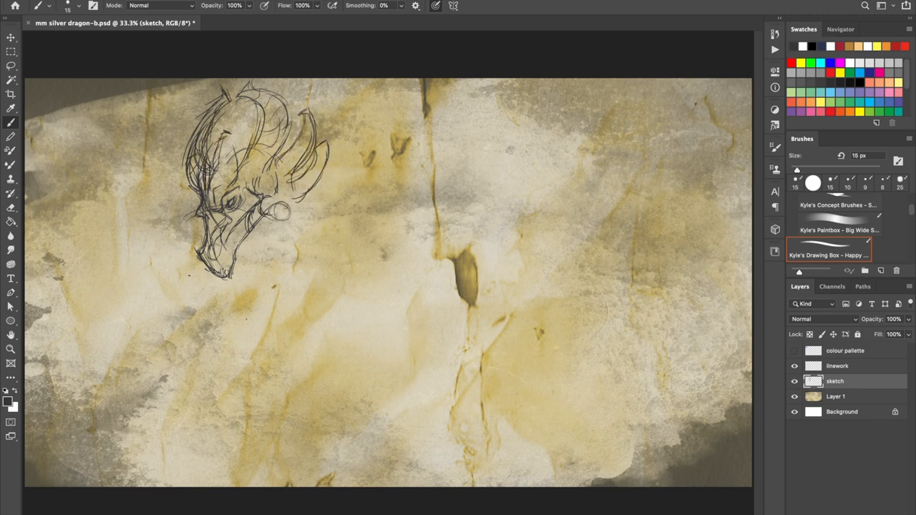
left_click_drag(286, 207, 286, 287)
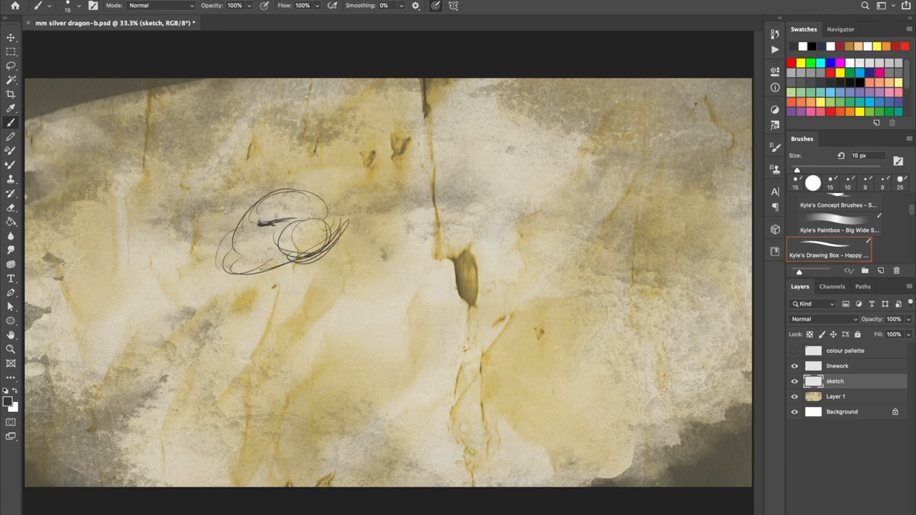
Block in the head shapes, refine the beak contours and begin a layer for the wings
left_click_drag(251, 215, 246, 301)
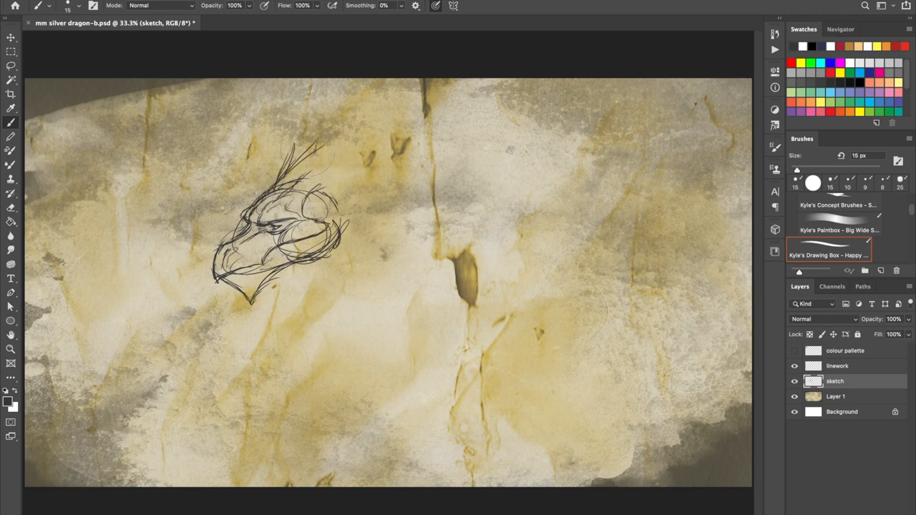
left_click_drag(300, 143, 415, 186)
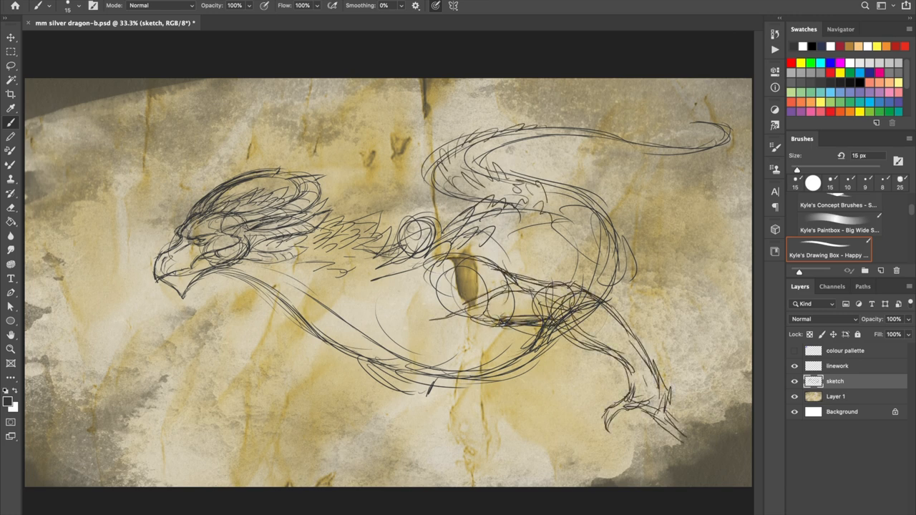
key("ctrl+t")
type("wings sk")
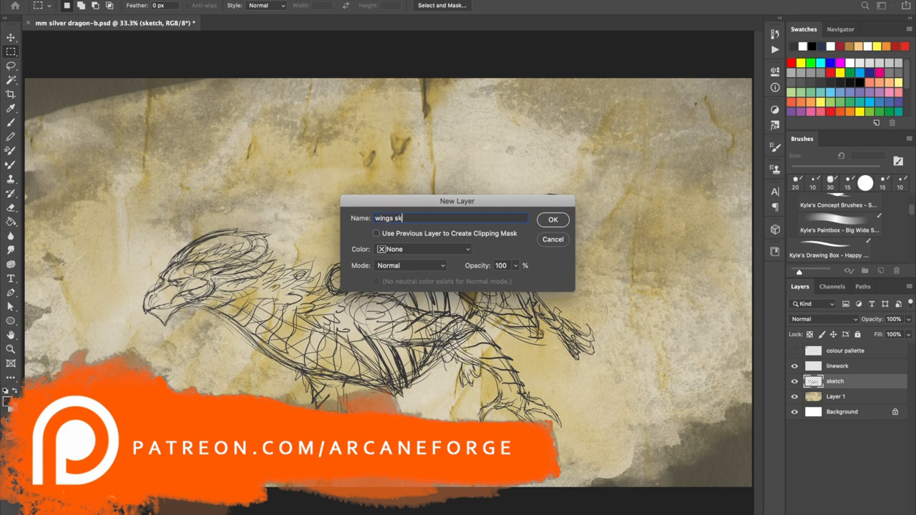
Confirm the wings sketch layer and start another new layer
left_click(552, 221)
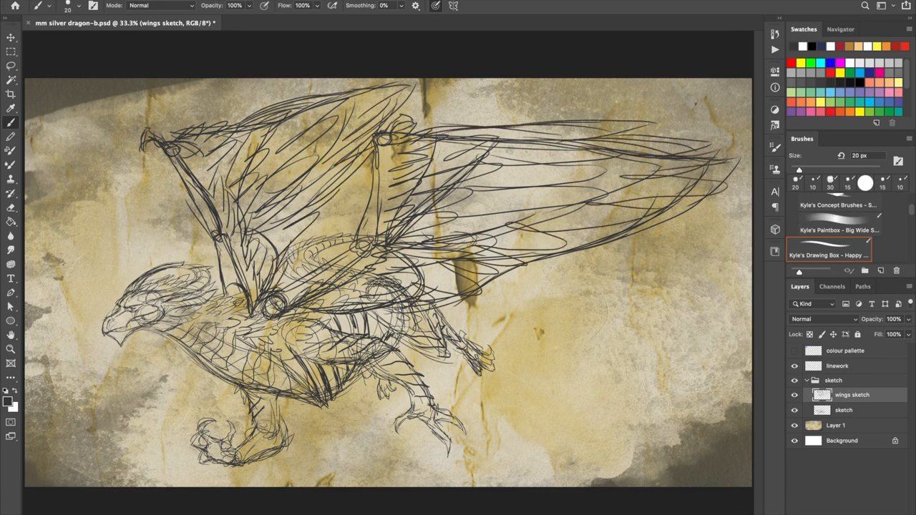
key("Ctrl+T")
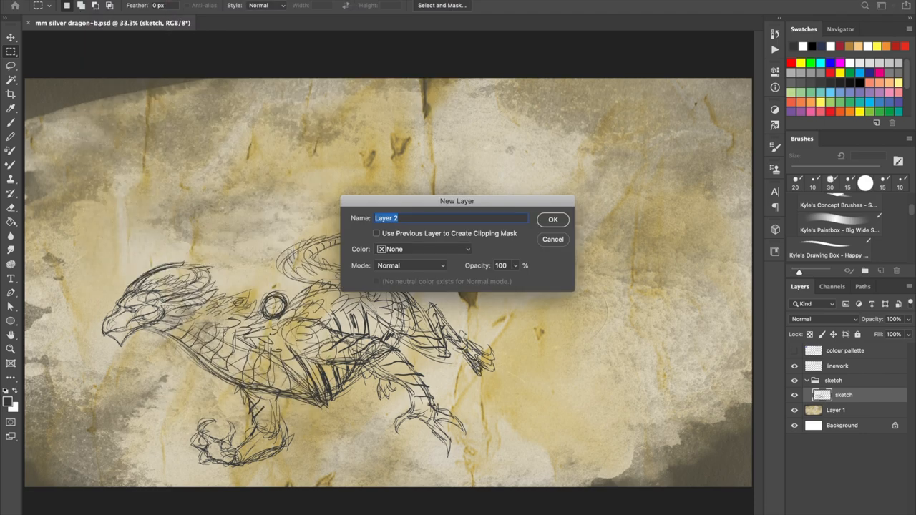
Confirm the New Layer dialog to create Layer 2
left_click(552, 220)
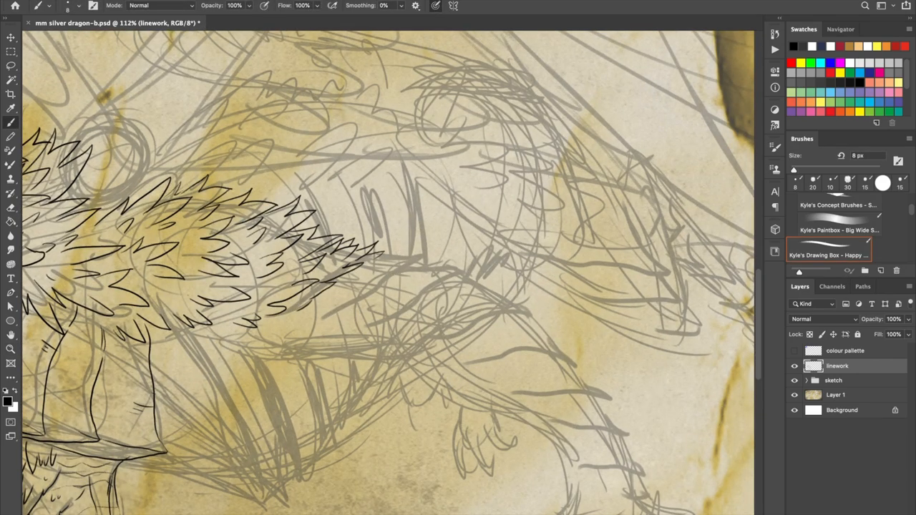
Ink black feather linework over the dragon head and wing sketch
left_click_drag(372, 257, 623, 436)
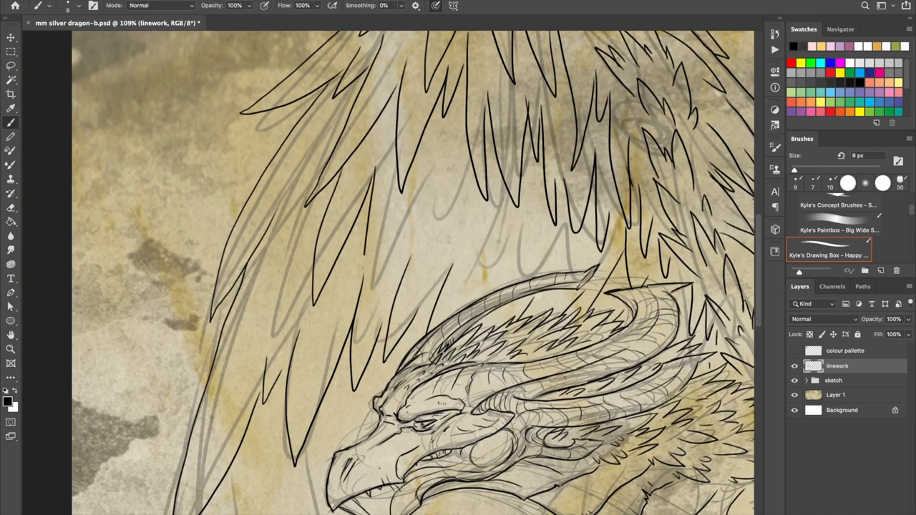
scroll("down", 3)
type("extra linework")
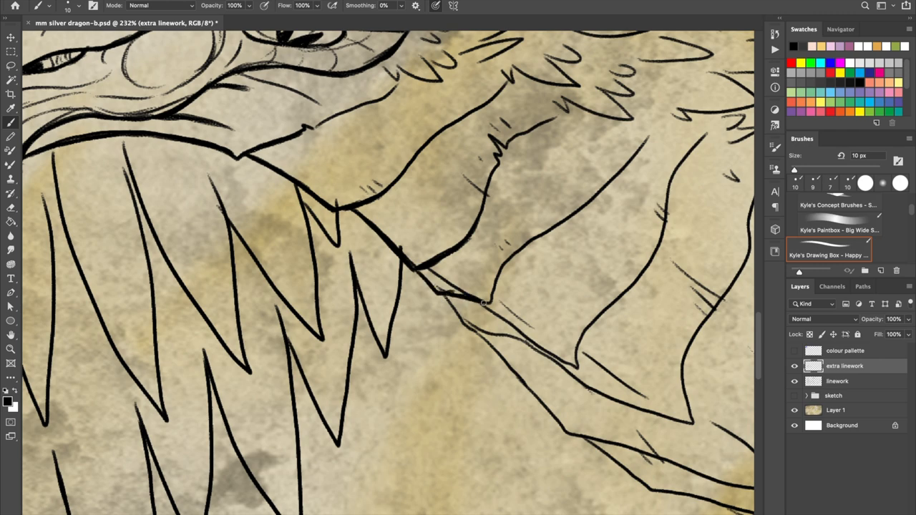
Strengthen the wing edge outline and ink detail lines on the dragon's leg
left_click_drag(486, 300, 630, 408)
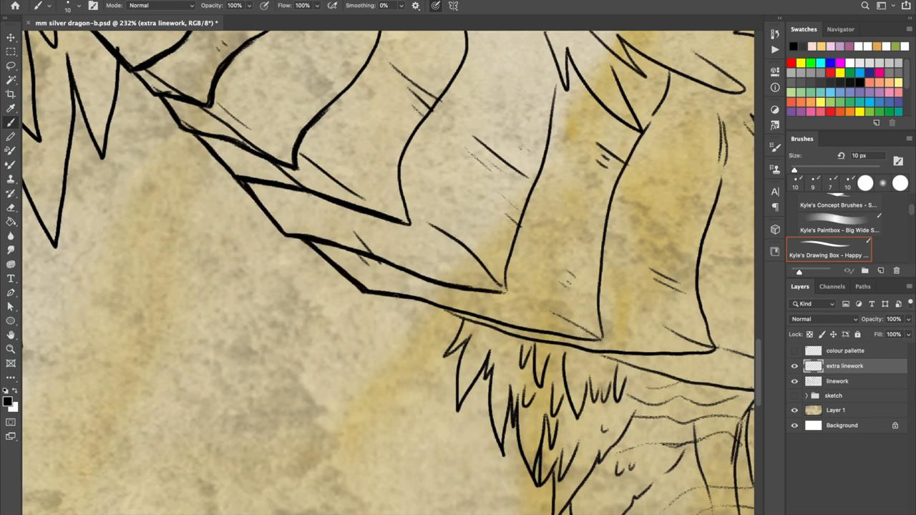
scroll("down", 3)
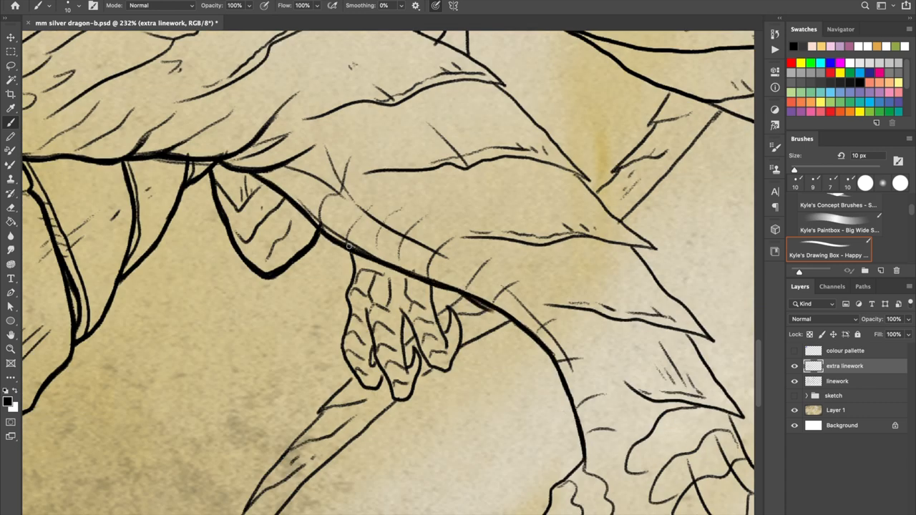
left_click_drag(351, 246, 393, 400)
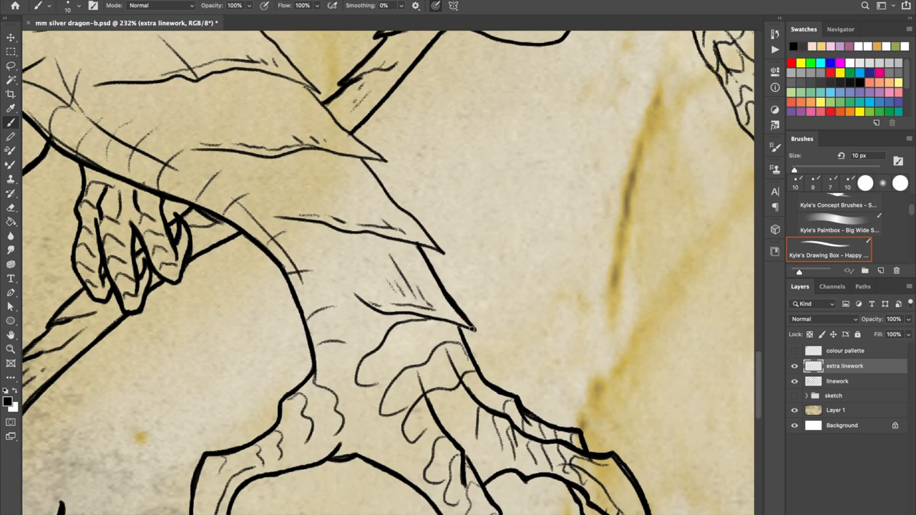
scroll("down", 3)
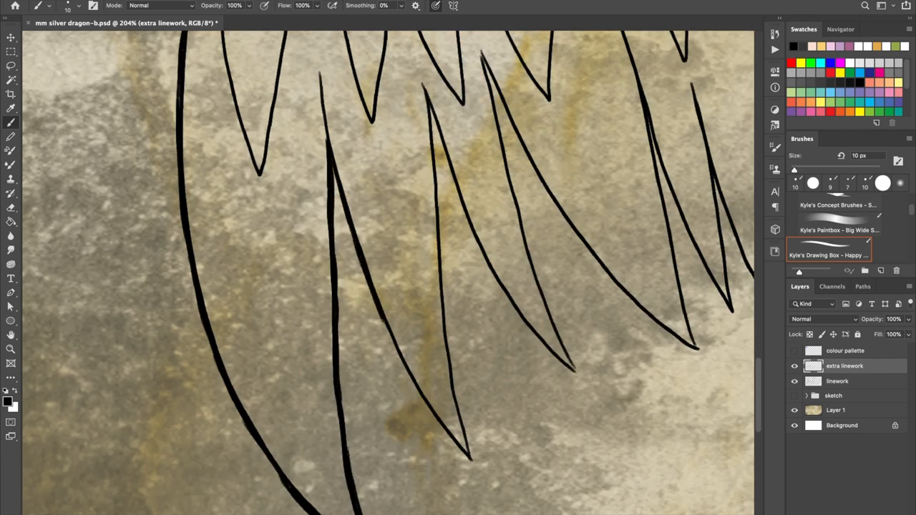
Brush heavier tapering strokes along the pointed feather tip outlines
left_click_drag(429, 101, 472, 465)
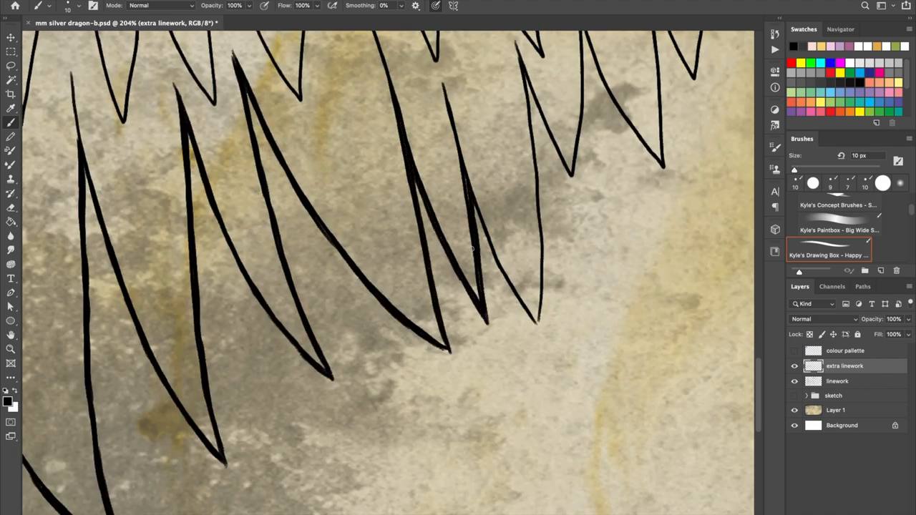
scroll("down", 3)
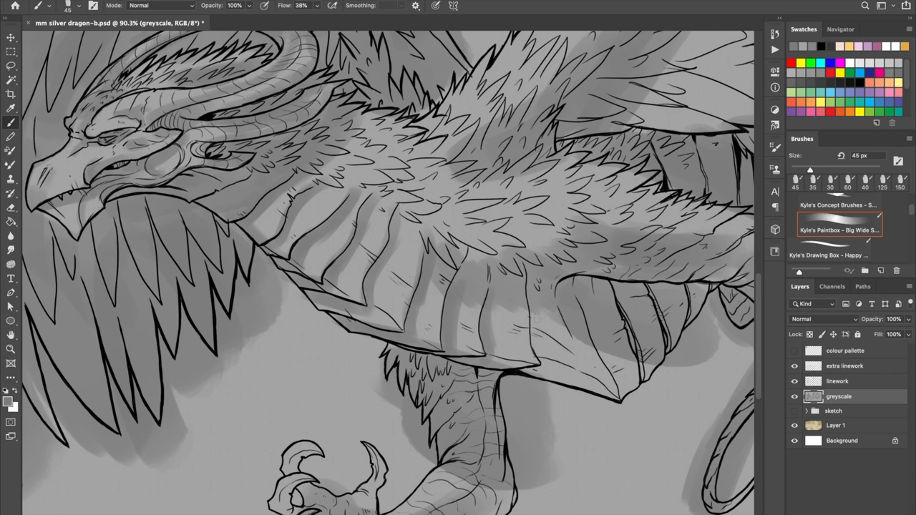
Scroll across the canvas while shading the wing scales, feathers and leg in grey
scroll("down", 3)
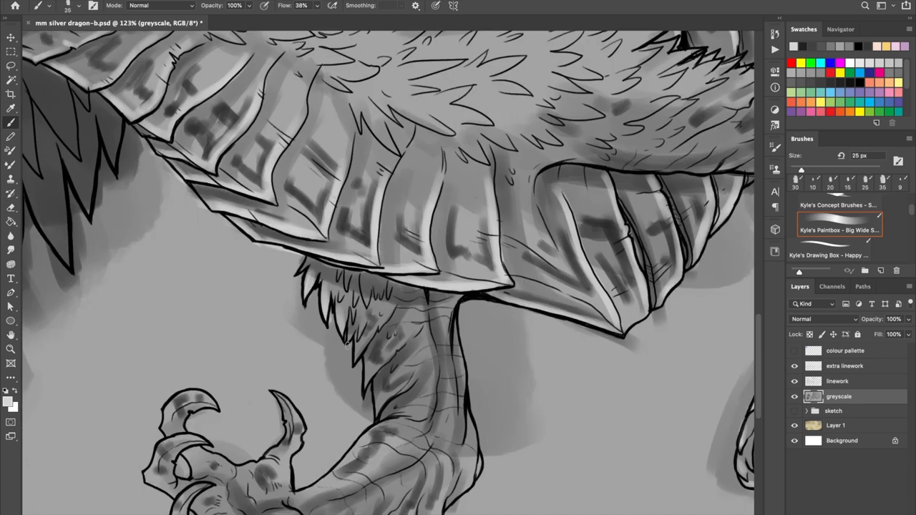
scroll("down", 3)
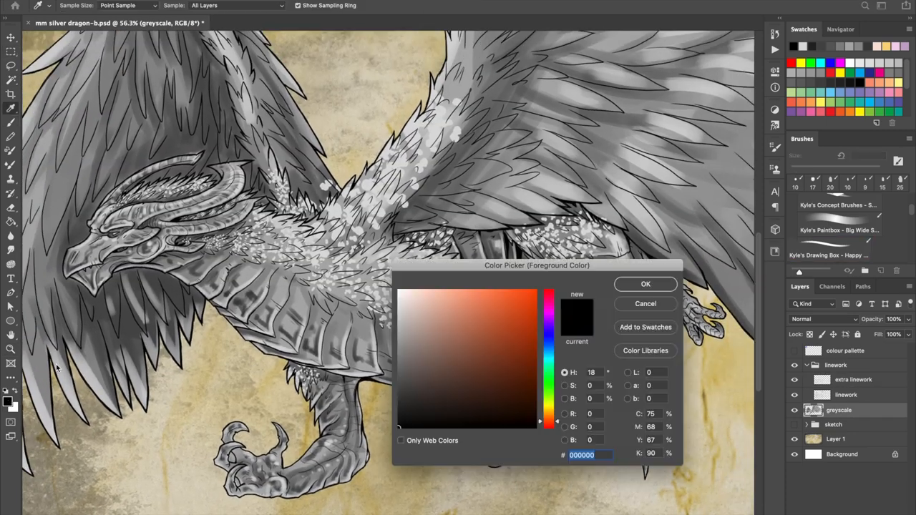
Confirm the Color Picker choice for the foreground colour
left_click(644, 283)
type("colour")
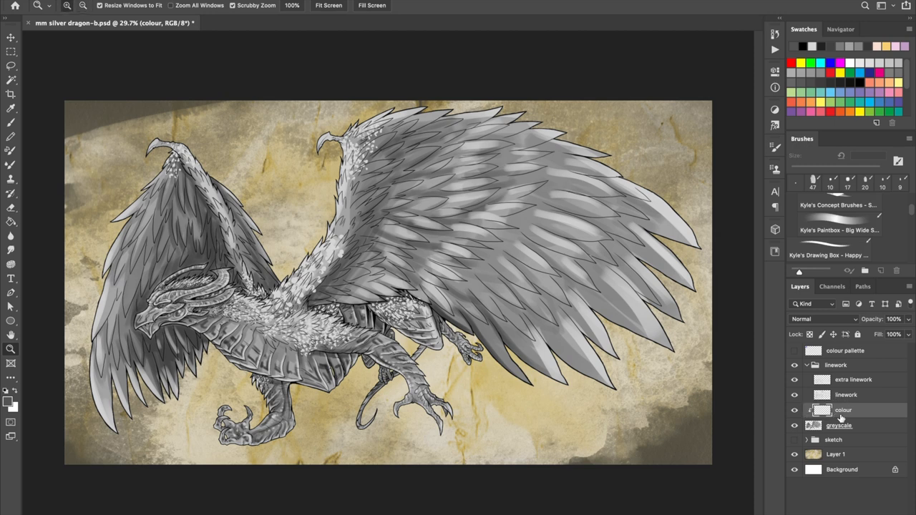
Select the linework colour layer and set white as the painting colour
left_click(844, 351)
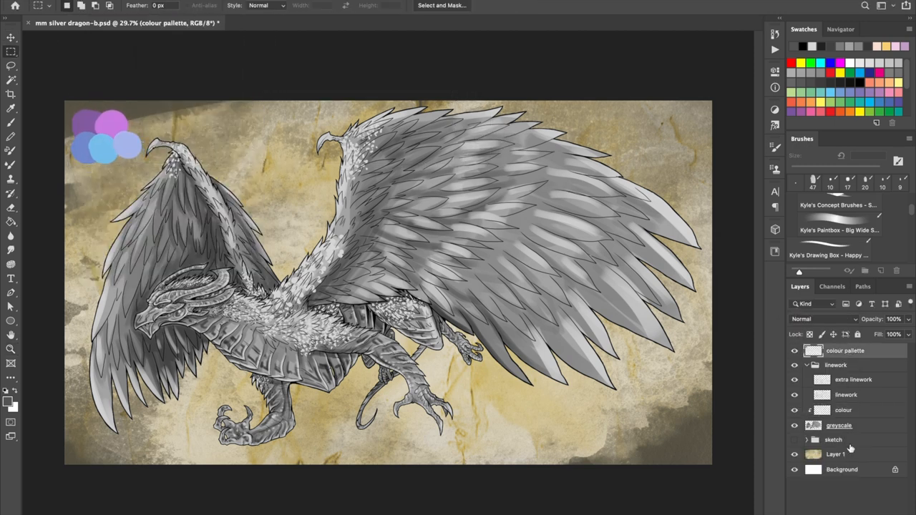
left_click(846, 395)
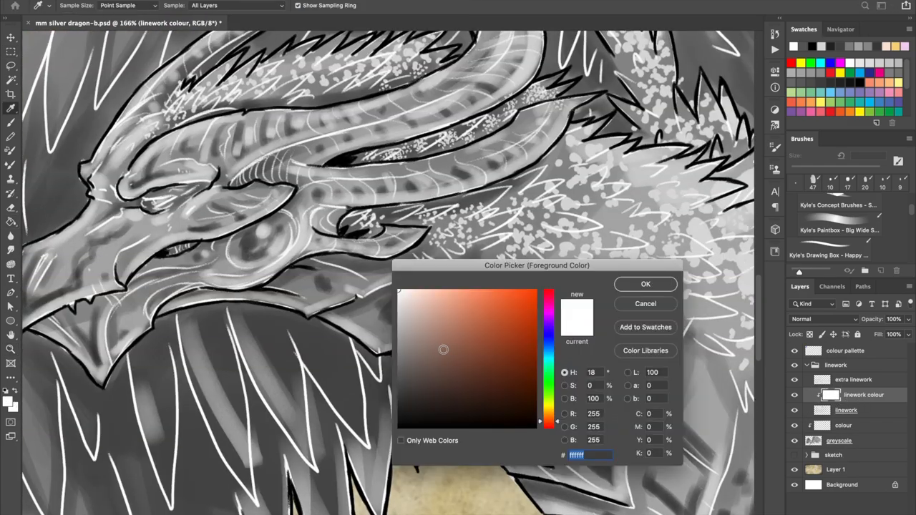
left_click(644, 283)
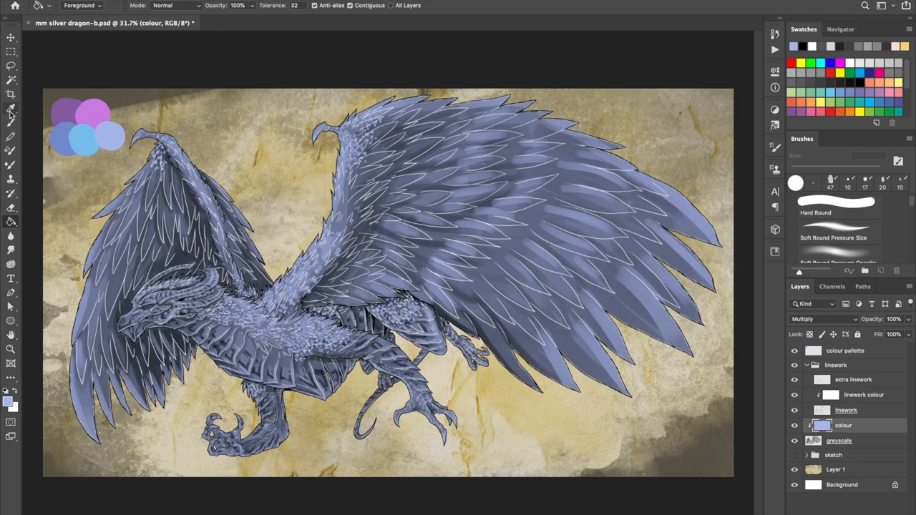
Paint sea-green and blue-violet tones on the colour layer and soften with a Gaussian Blur around radius 23
left_click(11, 115)
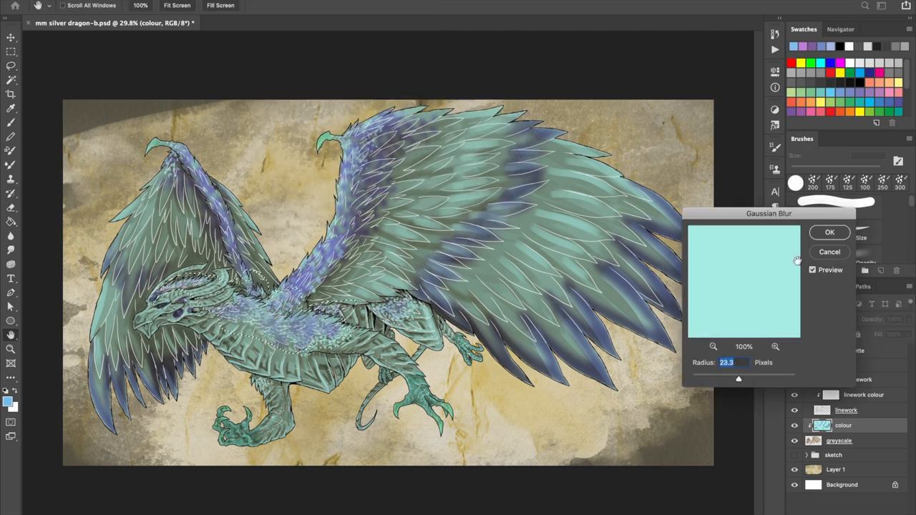
Apply the blur to the colour layer before adding the white metal shine highlights
left_click(829, 232)
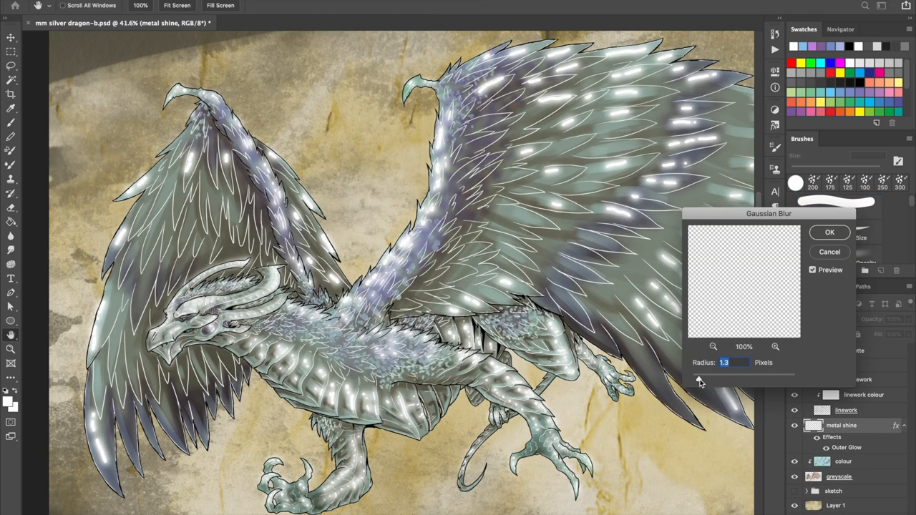
Apply the blur to the metal shine highlights and open the eye glow layer's style
left_click(830, 232)
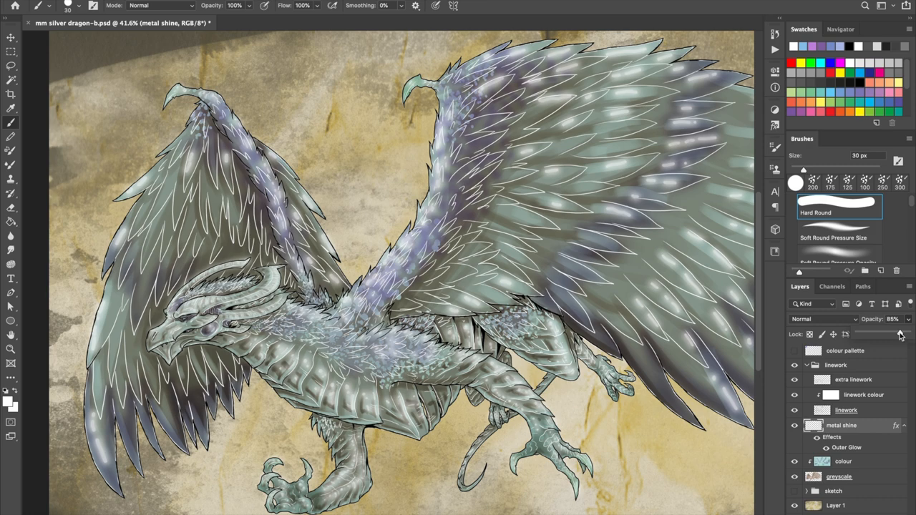
double_click(847, 447)
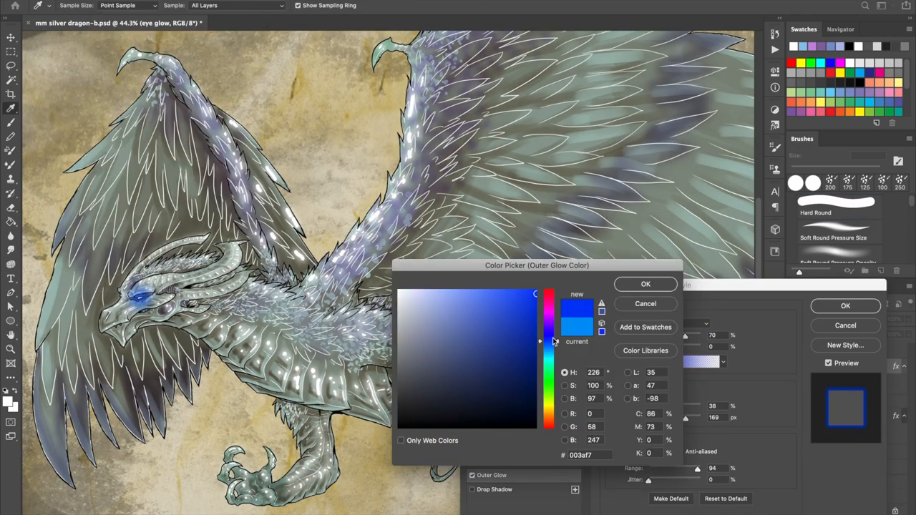
Set the eye's Outer Glow colour to blue and create a new layer named inner frost
left_click(644, 284)
type("inner frost")
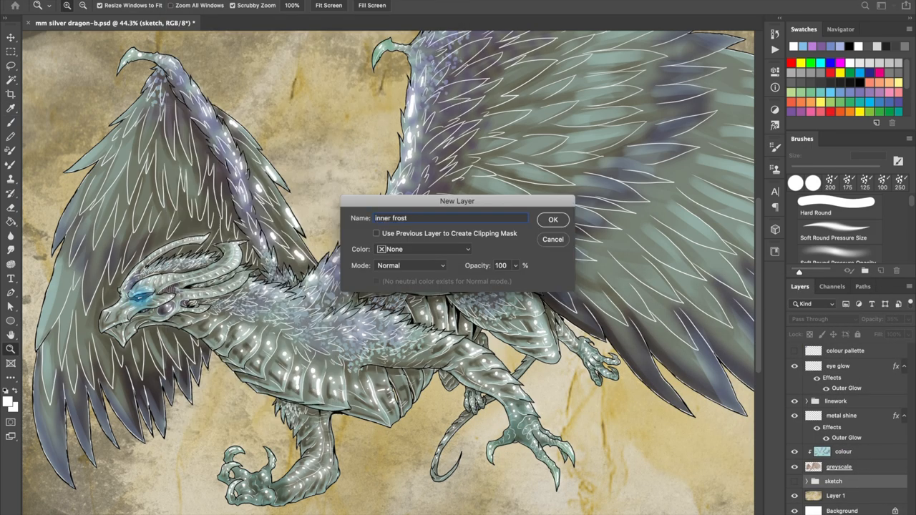
left_click(552, 219)
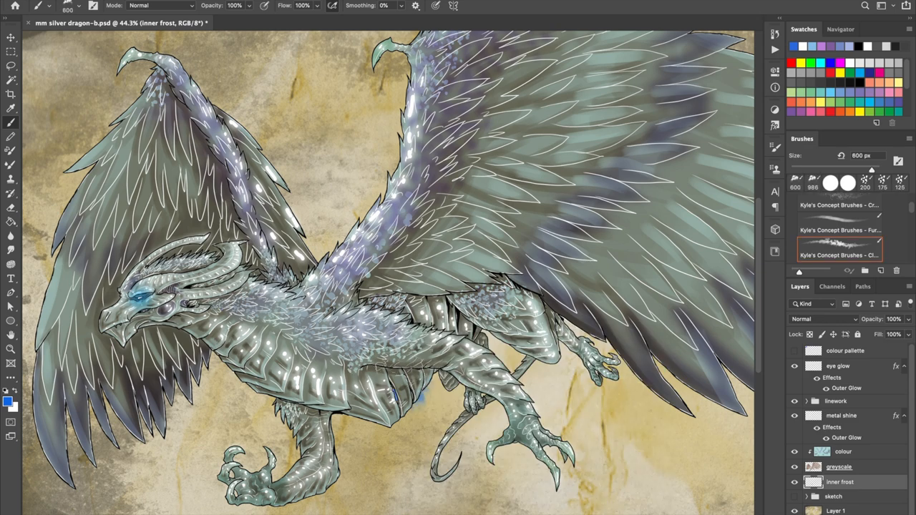